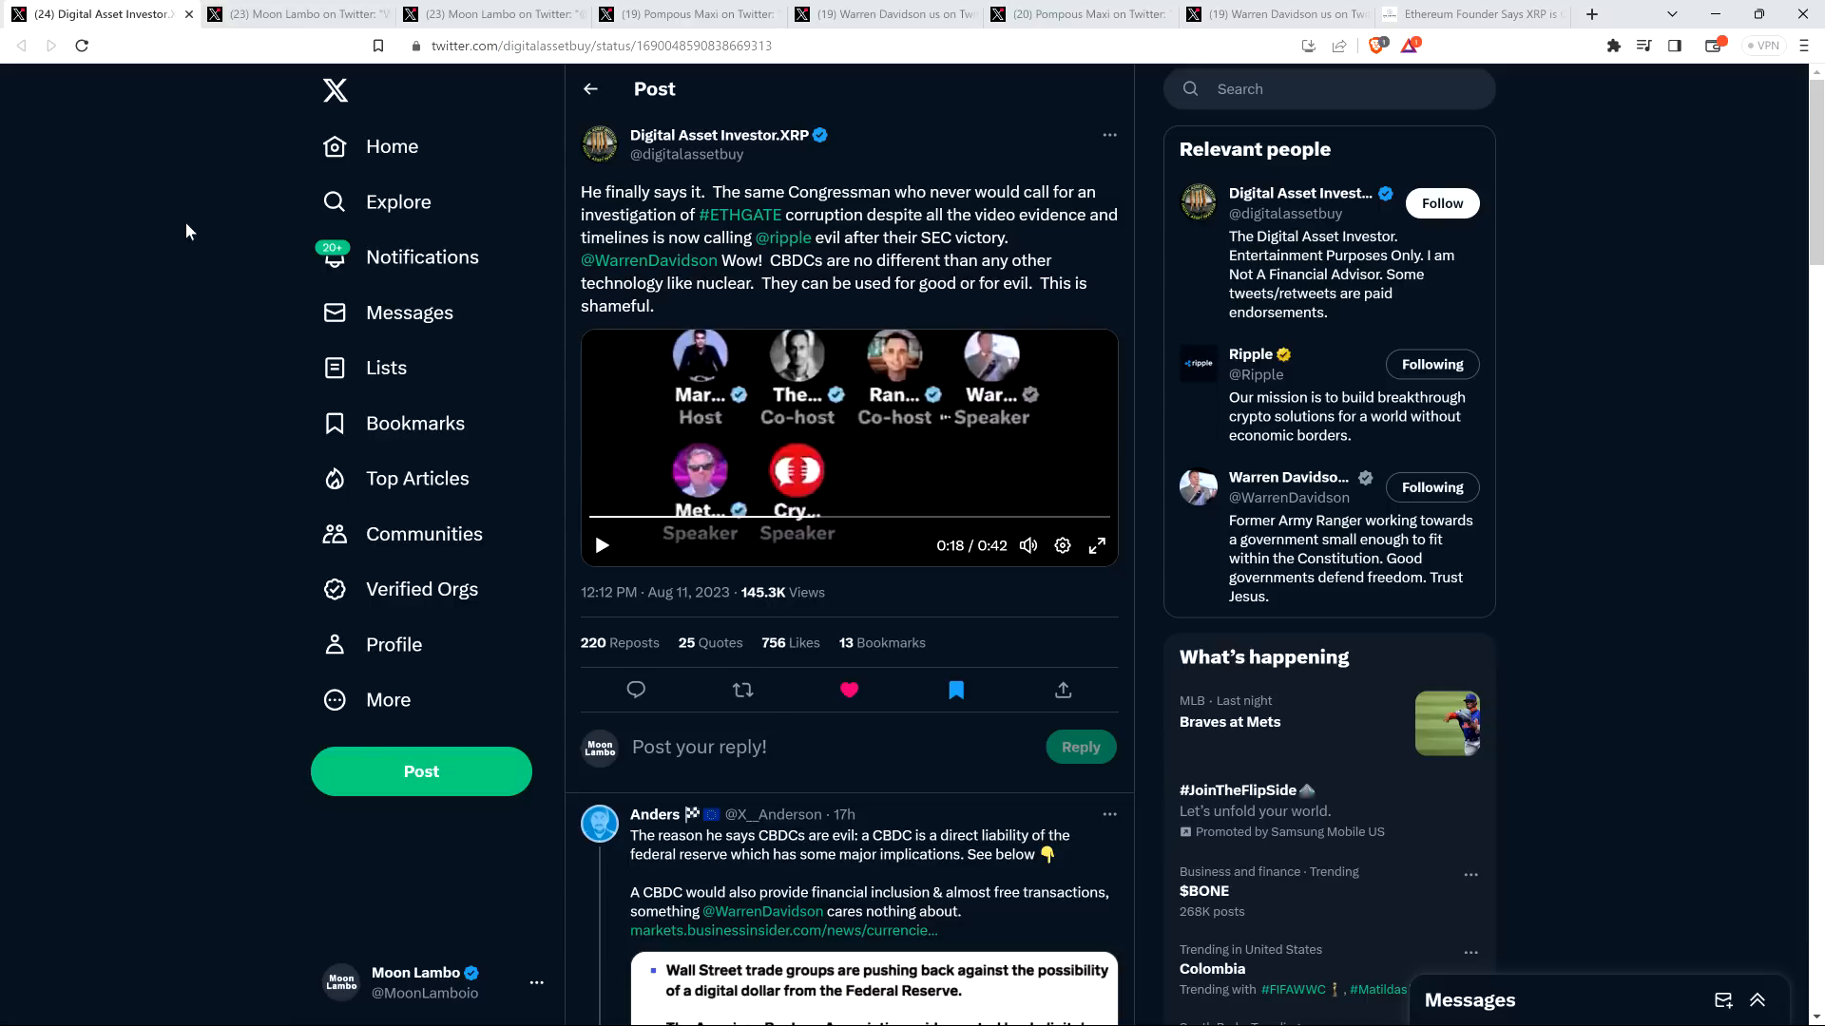
# Step: Show the end of Moon Lambo's reply with the quoted Digital Asset Investor.XRP post and its engagement counts
pyautogui.click(744, 690)
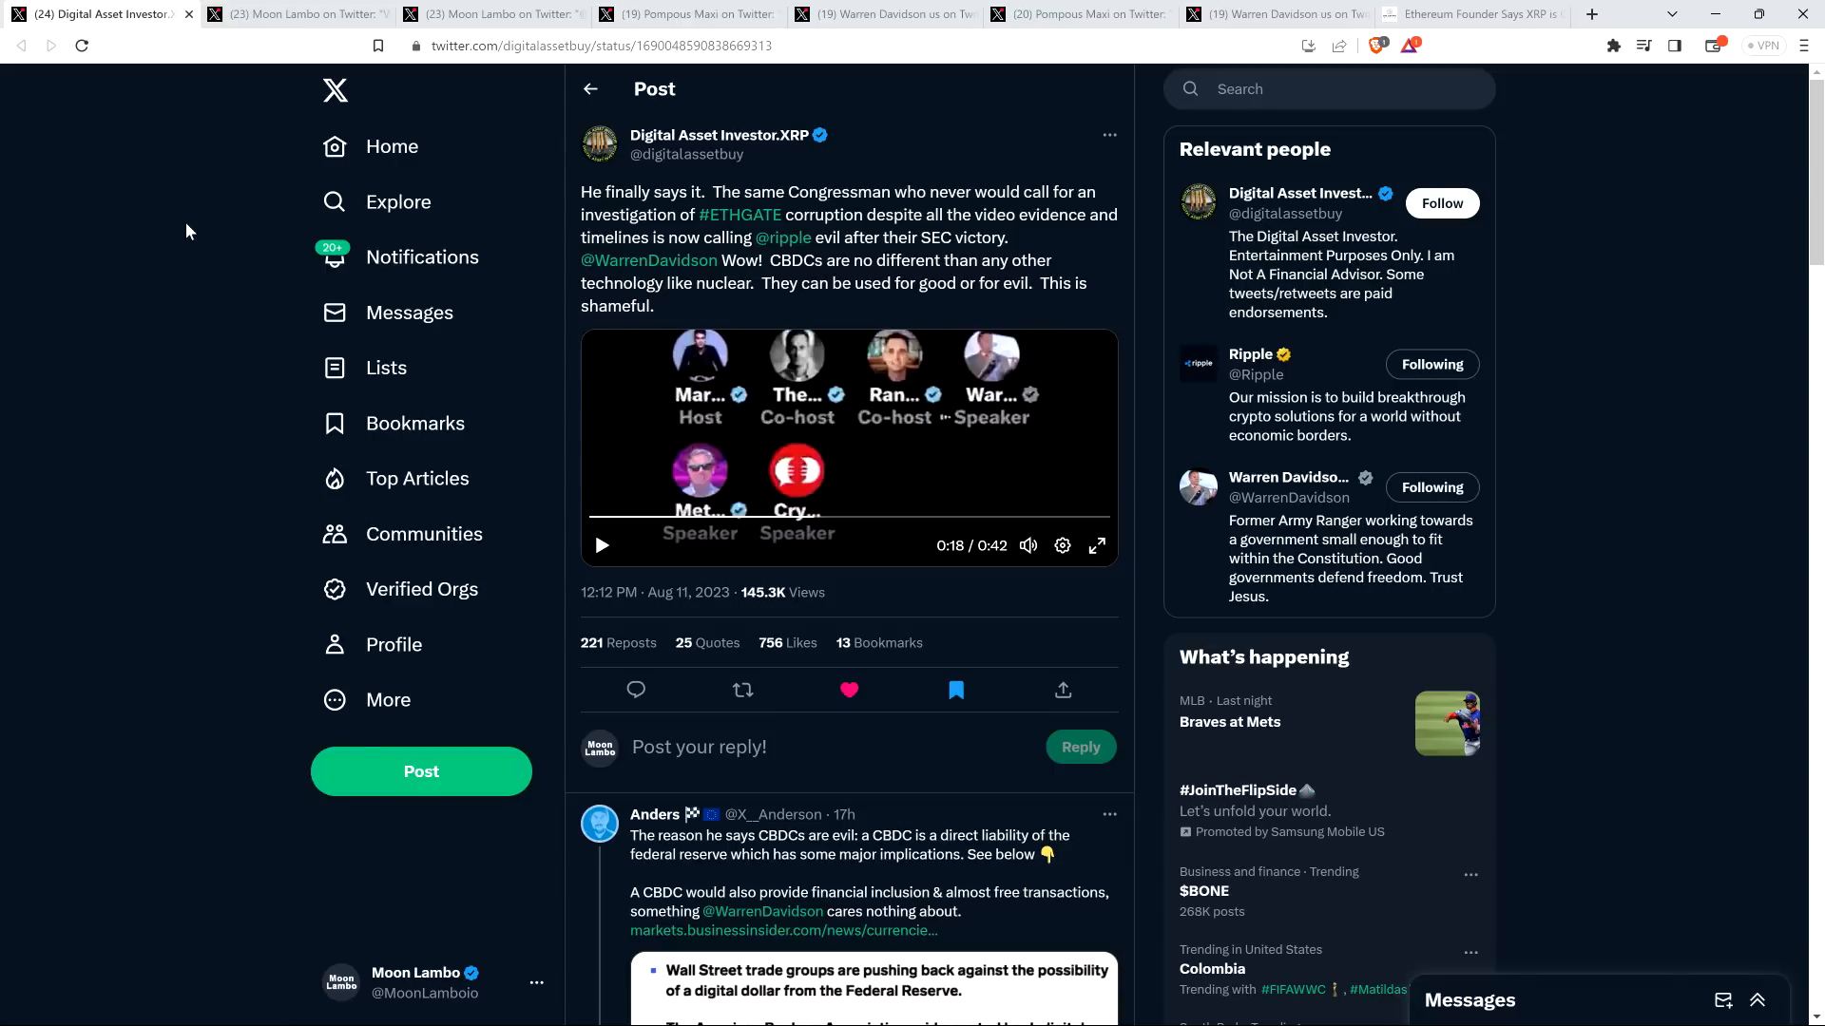
pyautogui.click(742, 688)
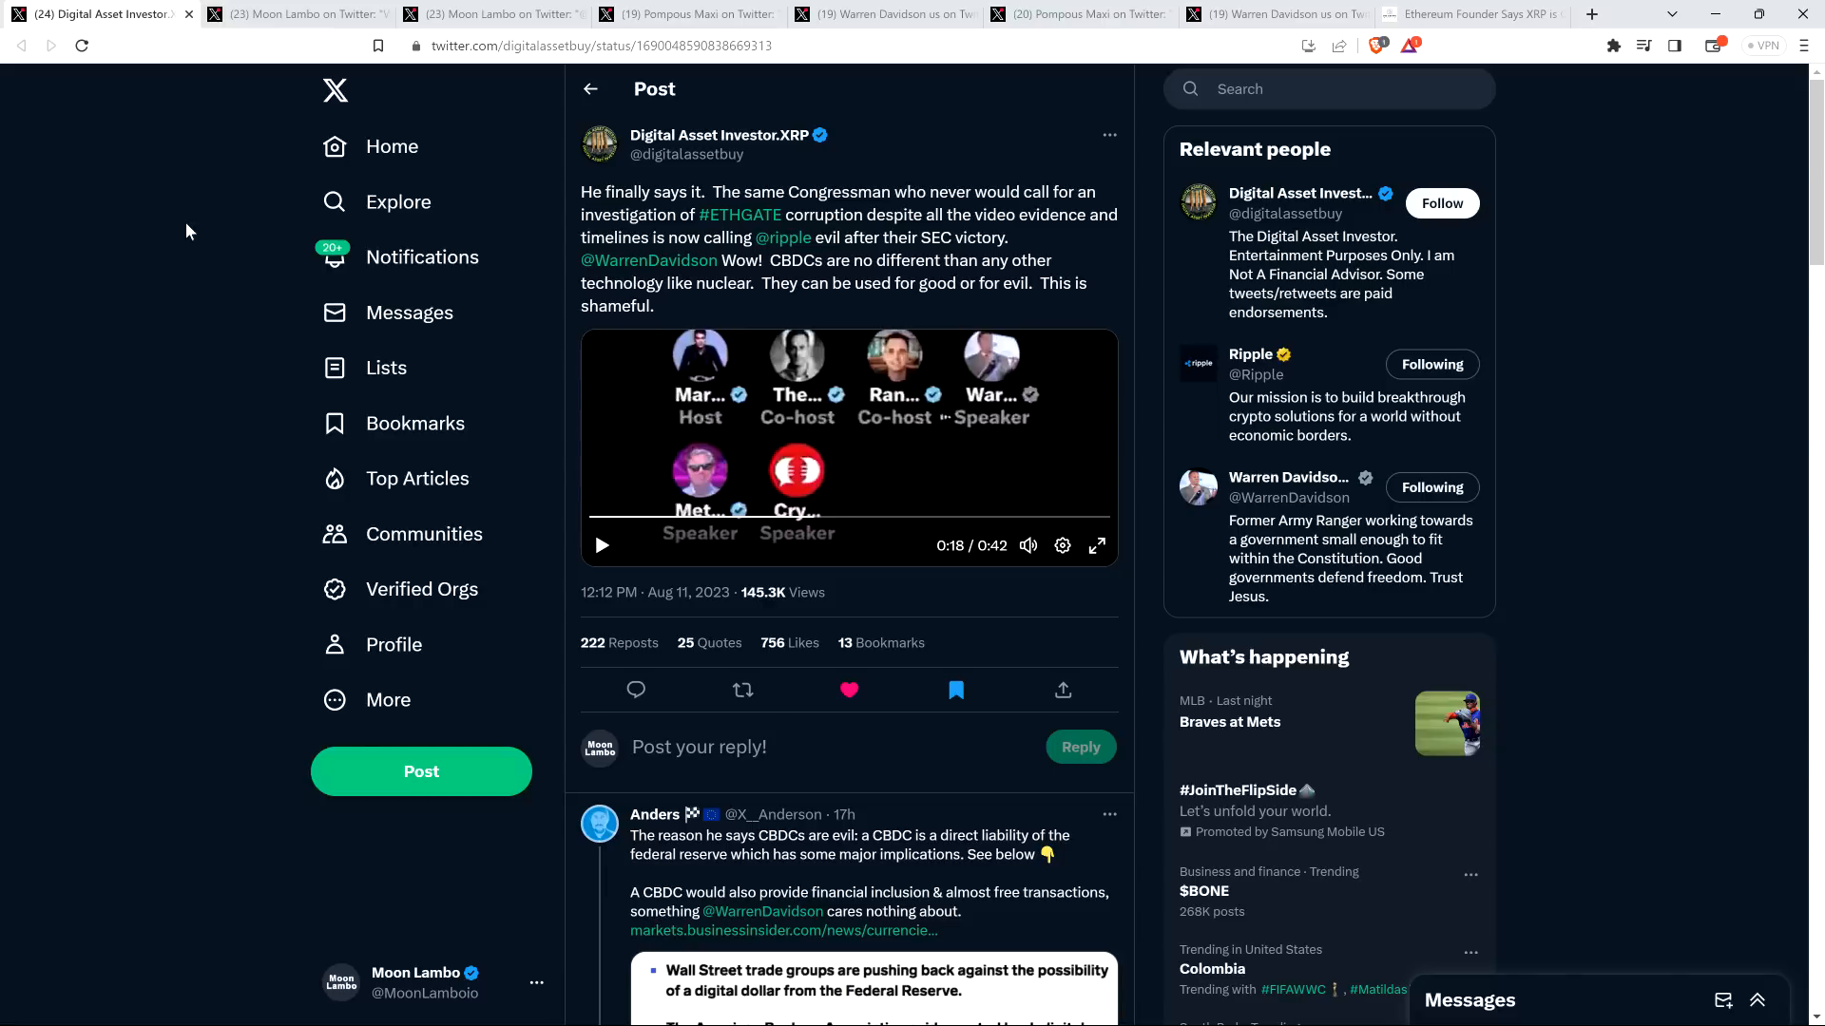
pyautogui.click(847, 690)
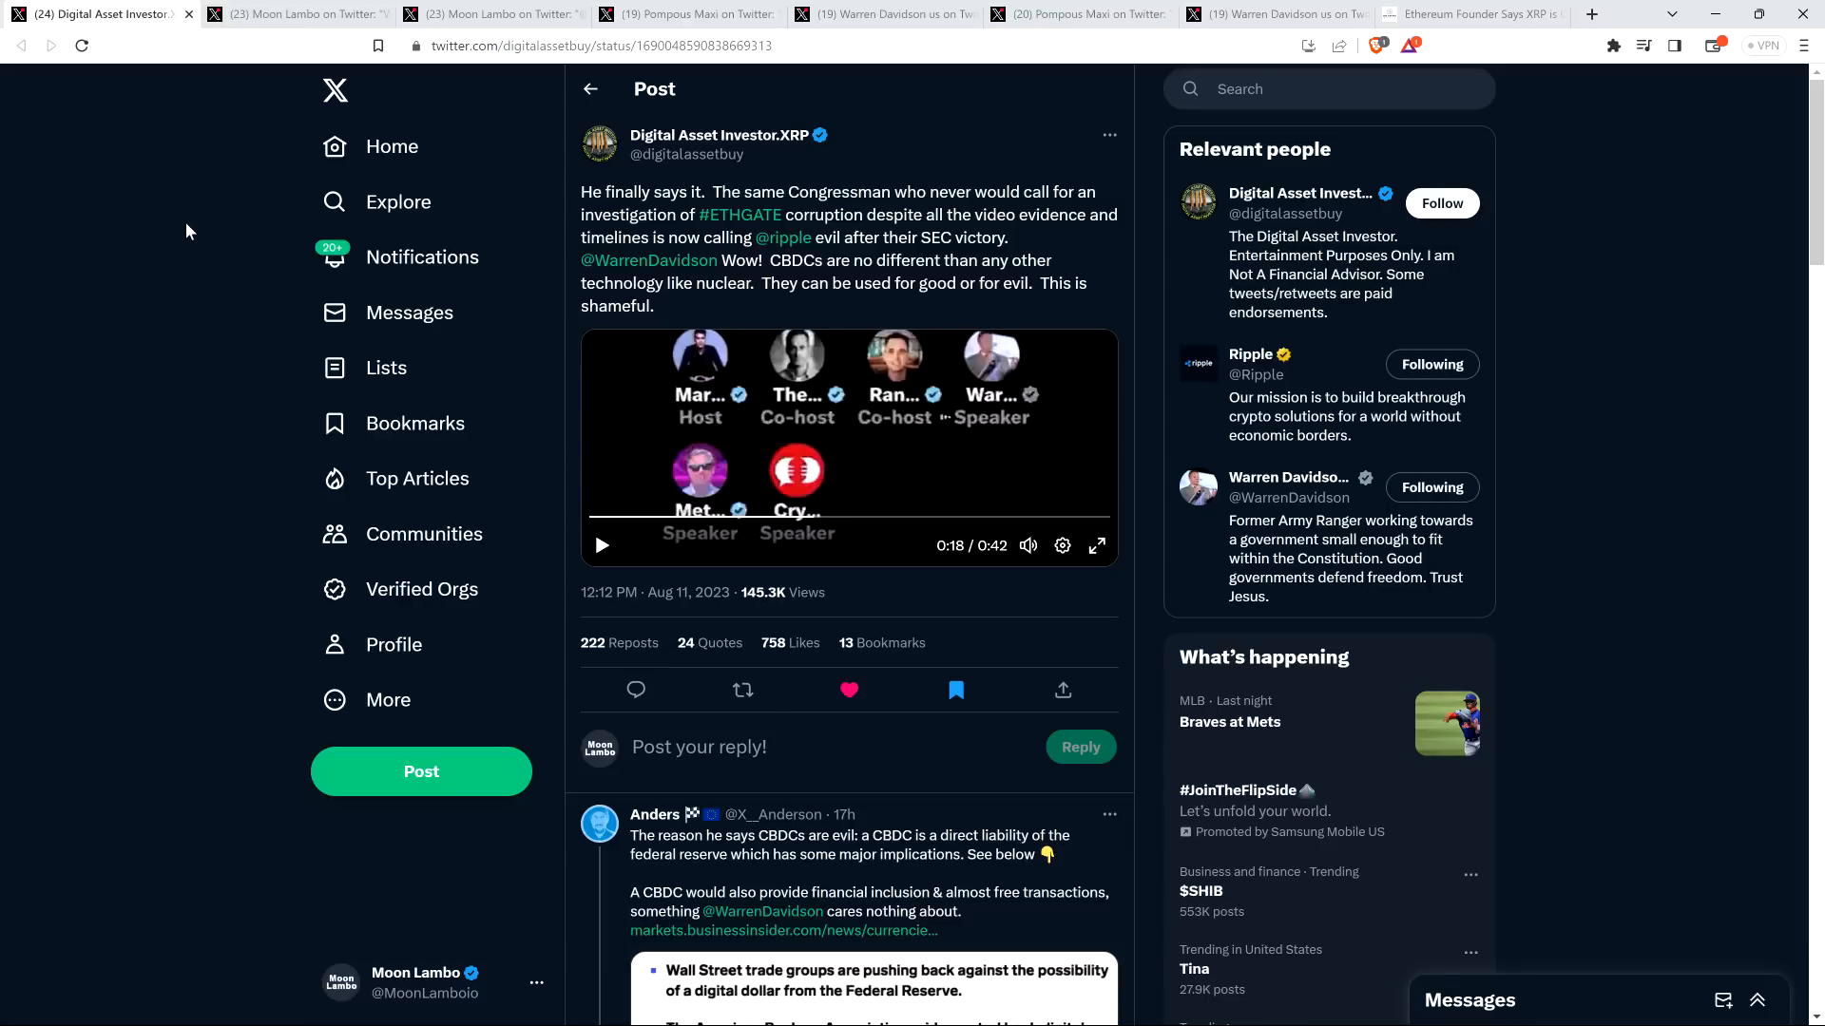
pyautogui.click(296, 13)
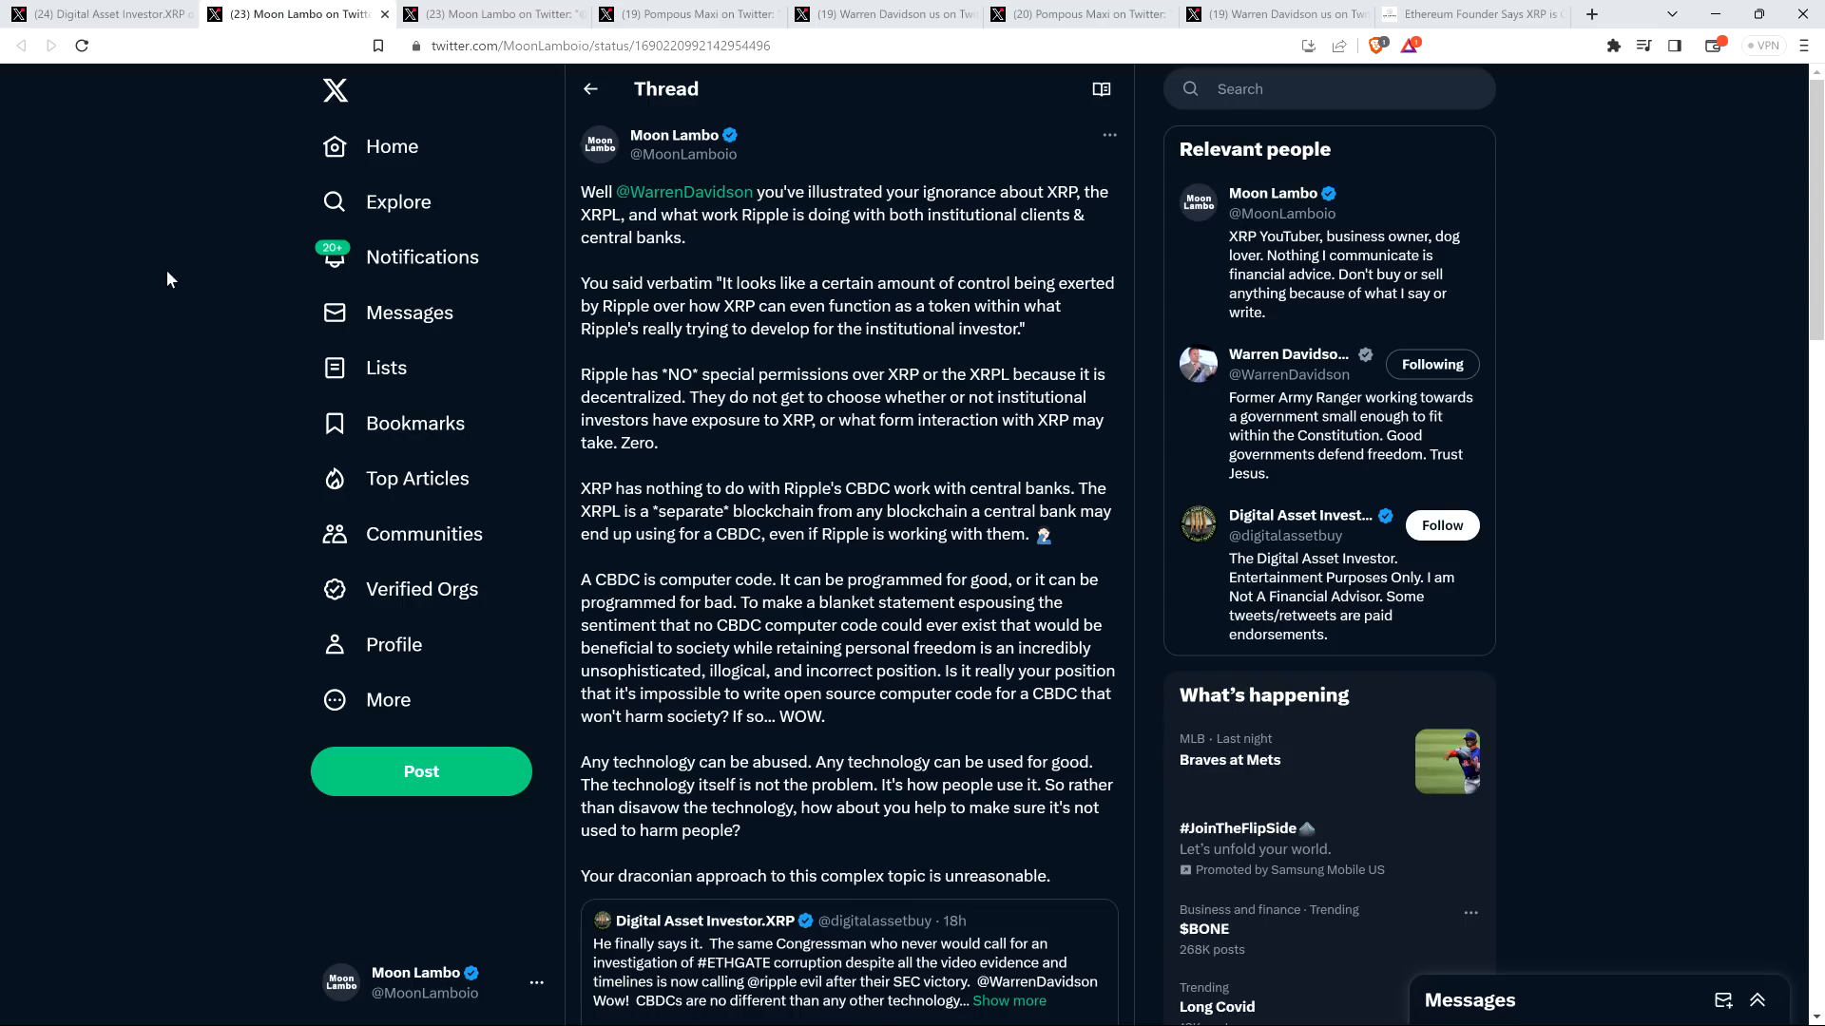
pyautogui.scroll(-3)
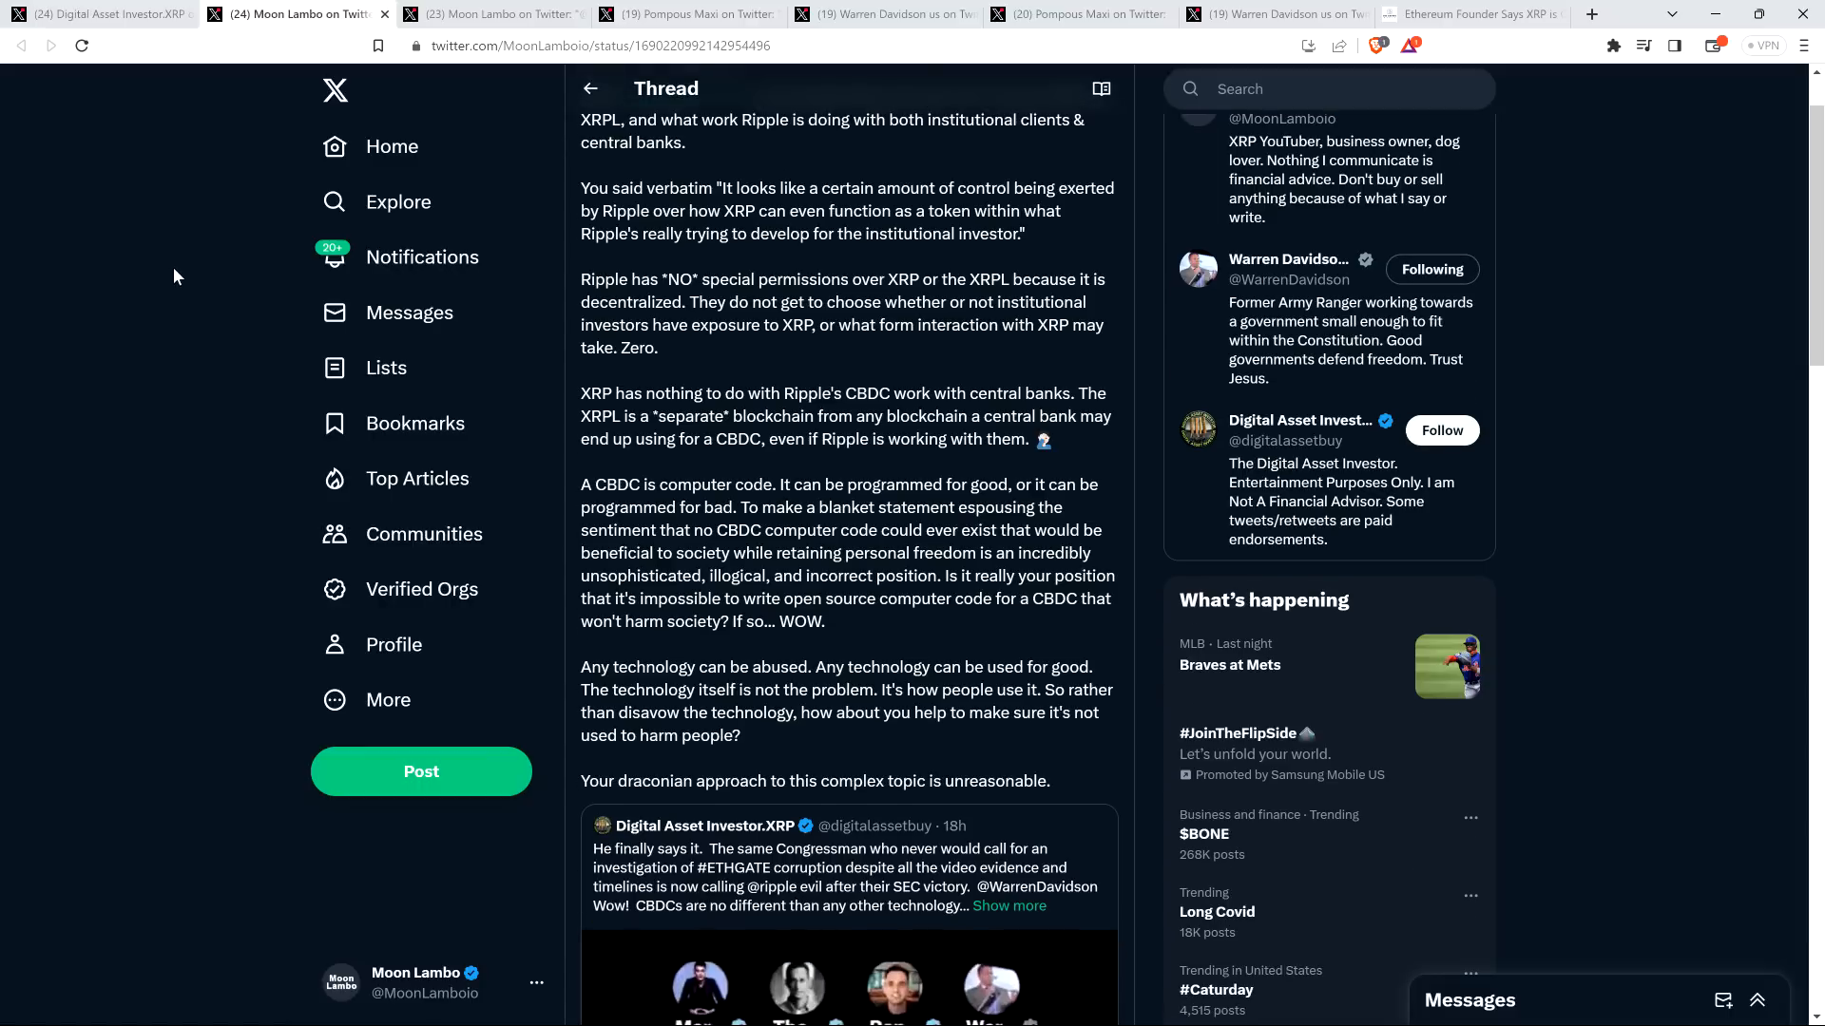
pyautogui.scroll(-3)
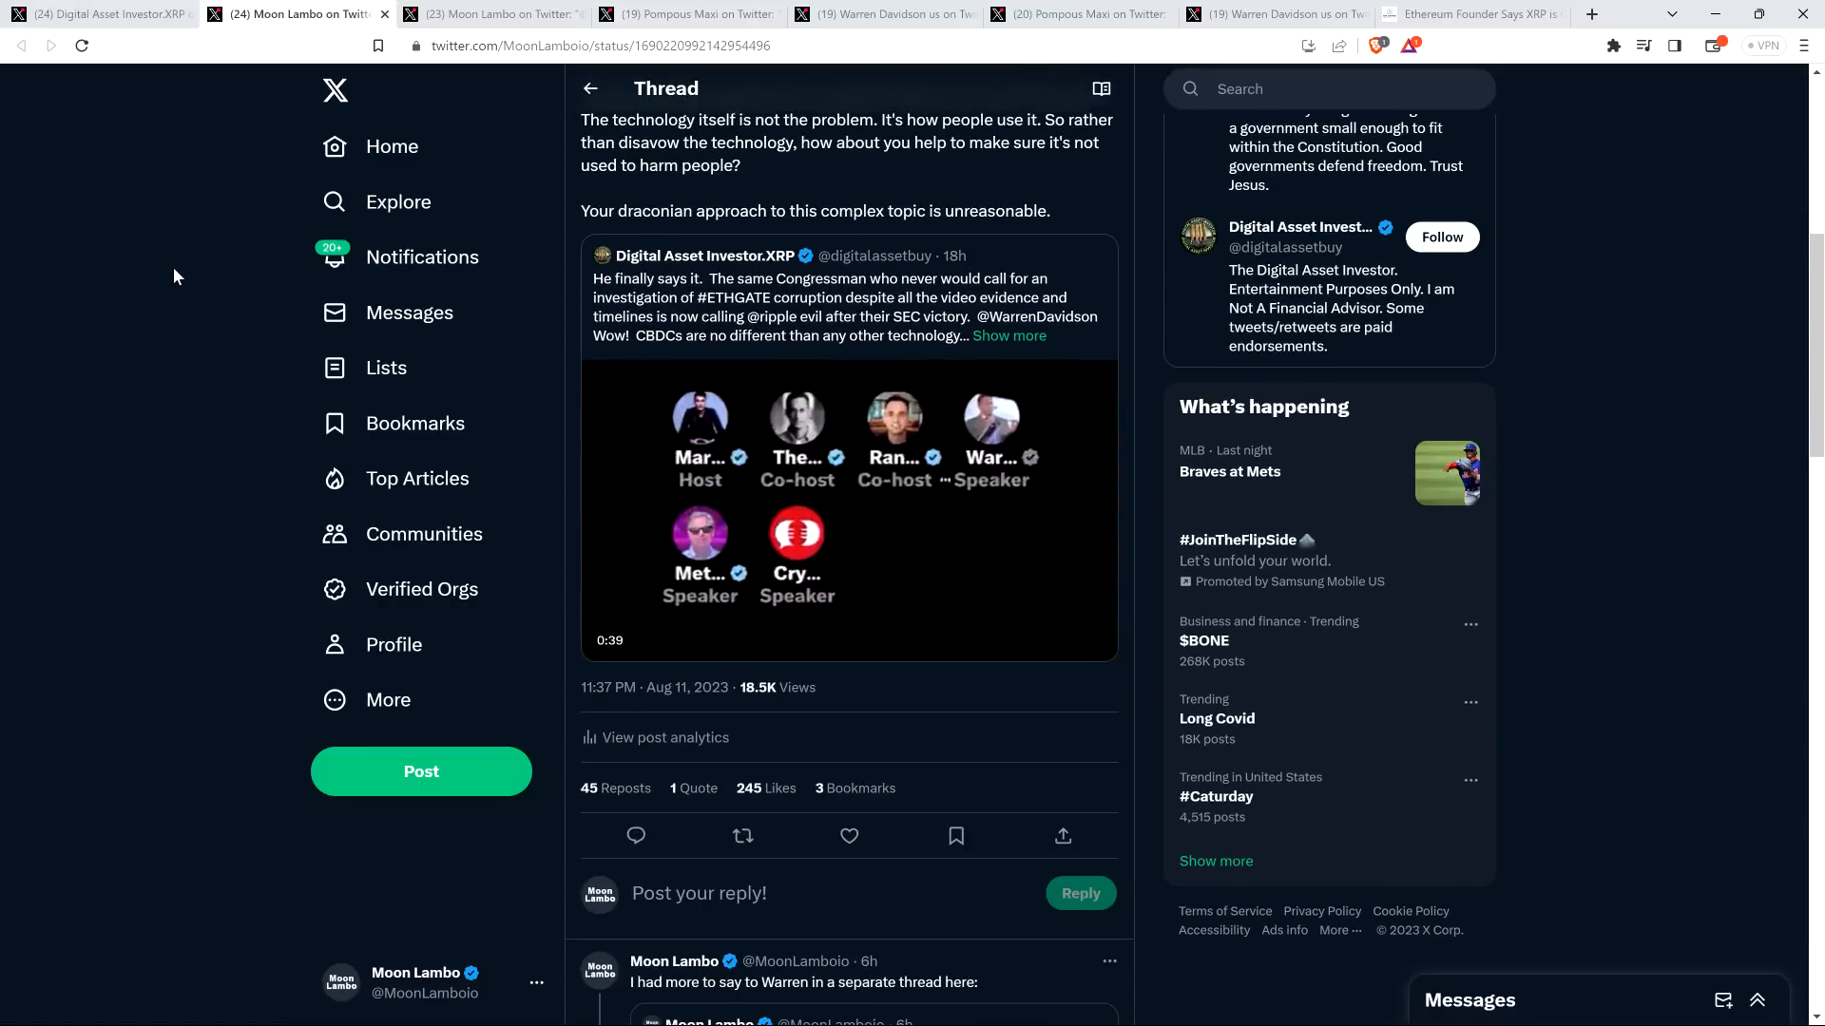
pyautogui.scroll(3)
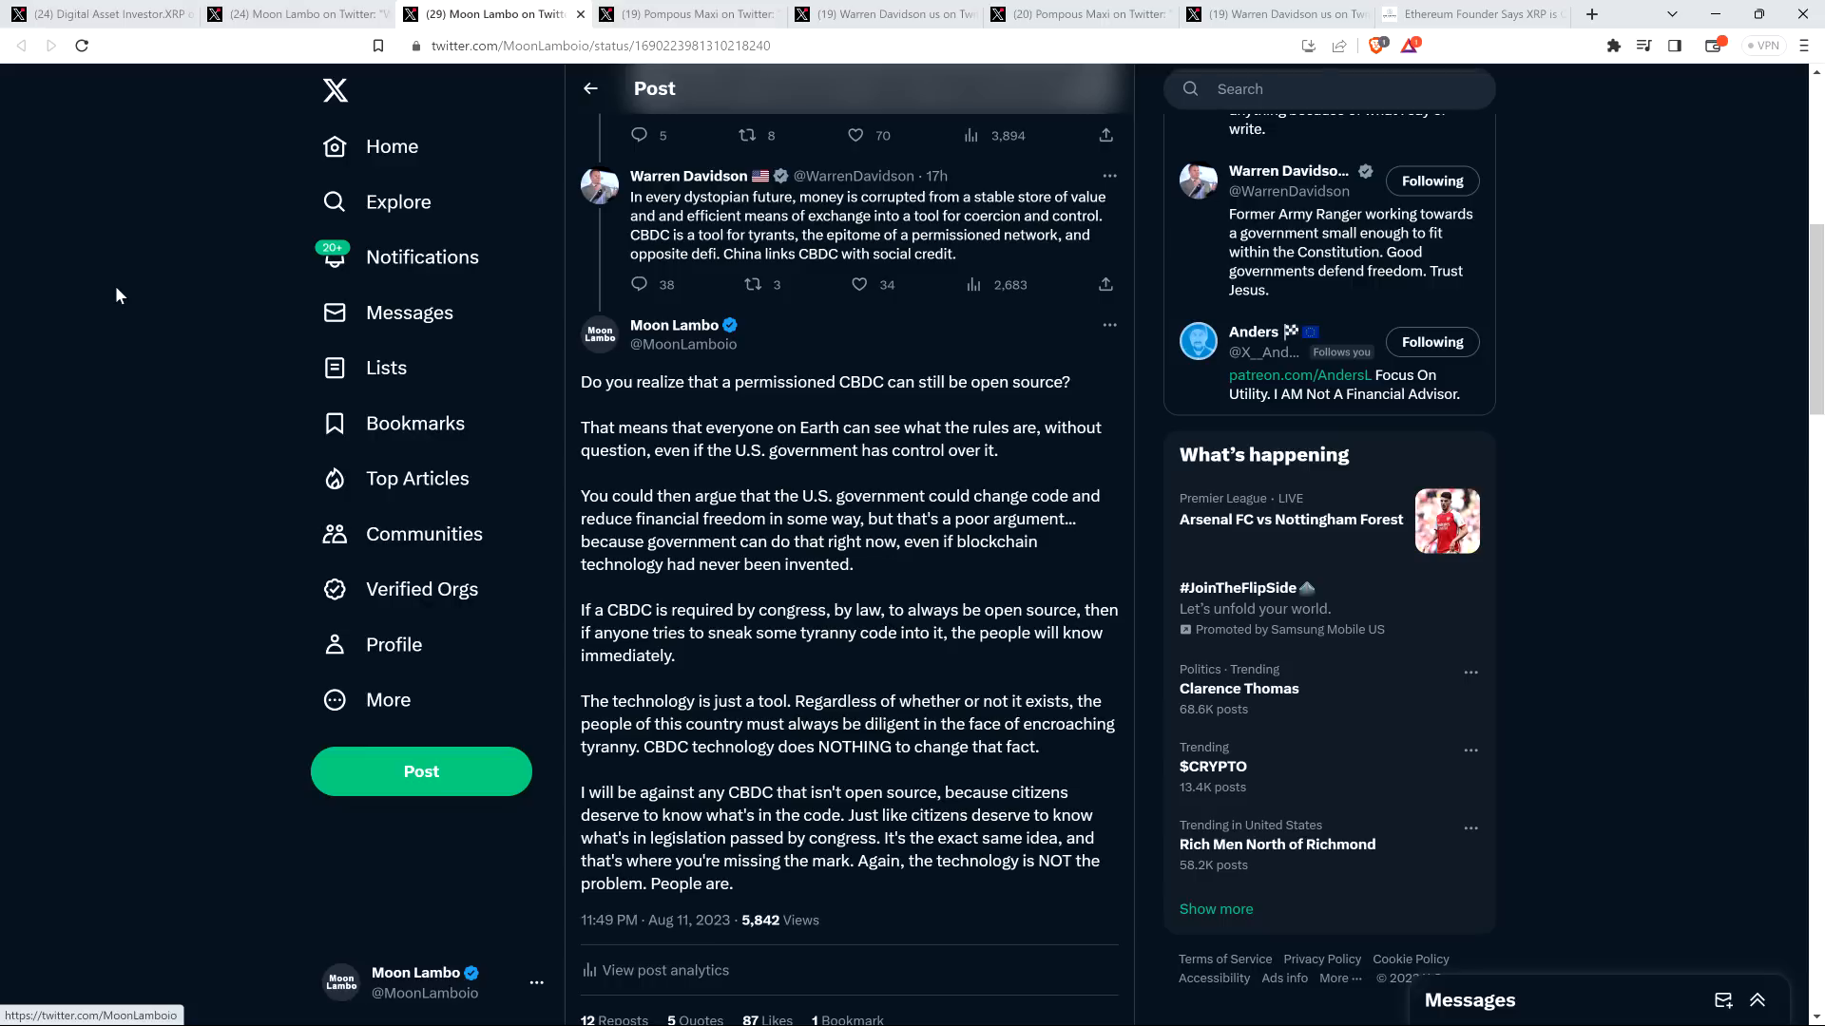
pyautogui.moveTo(246, 288)
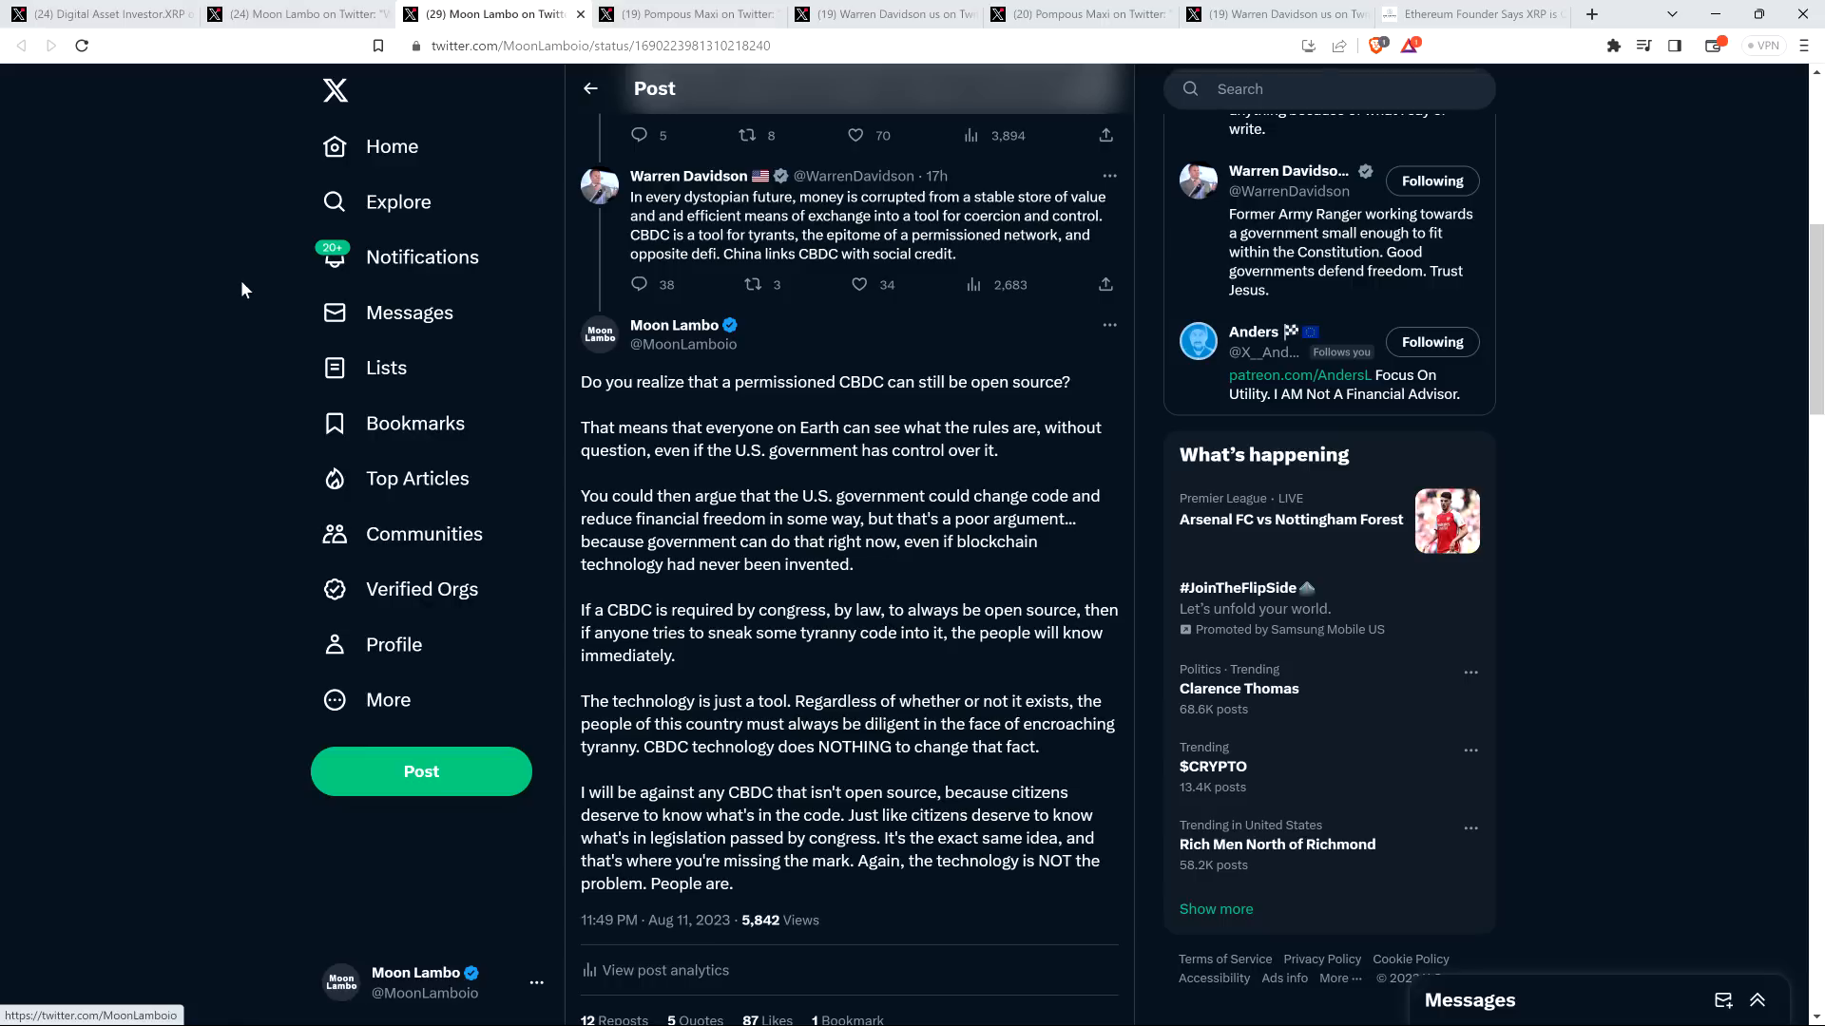
pyautogui.moveTo(201, 282)
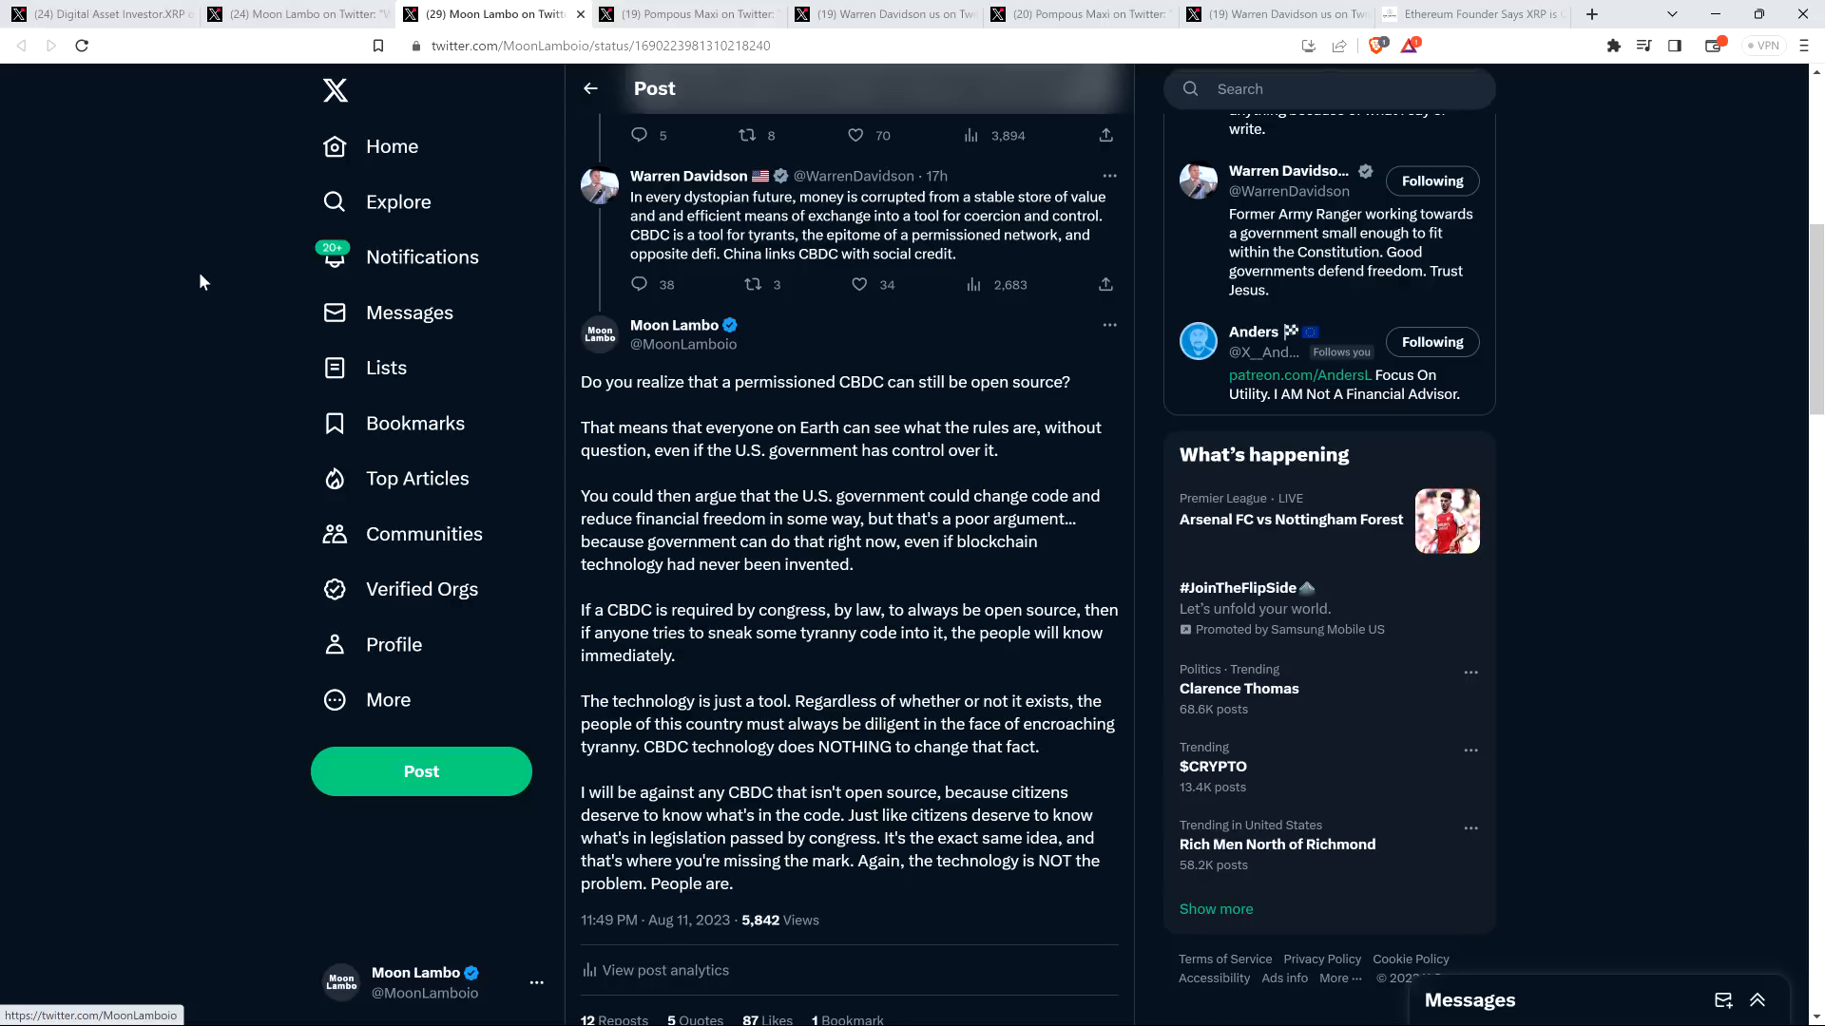